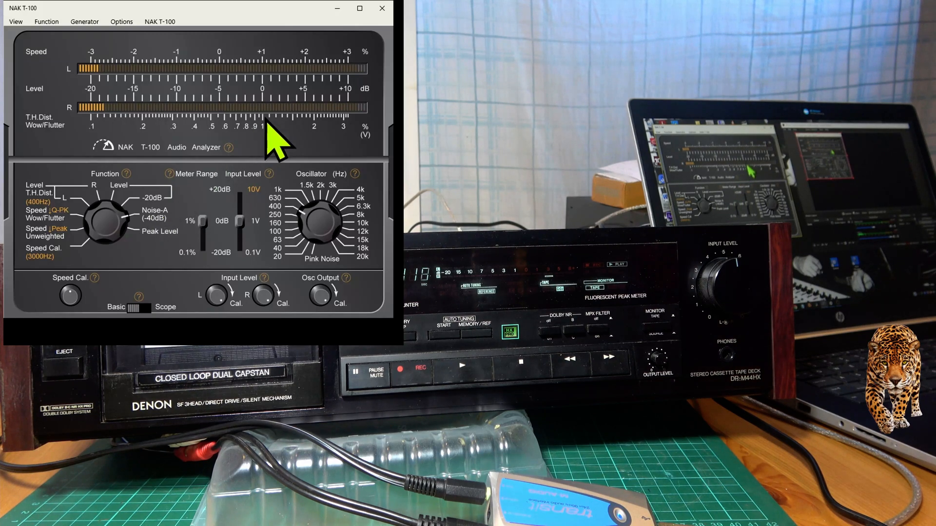
{"action": "mouse_move", "coordinate": [266, 96]}
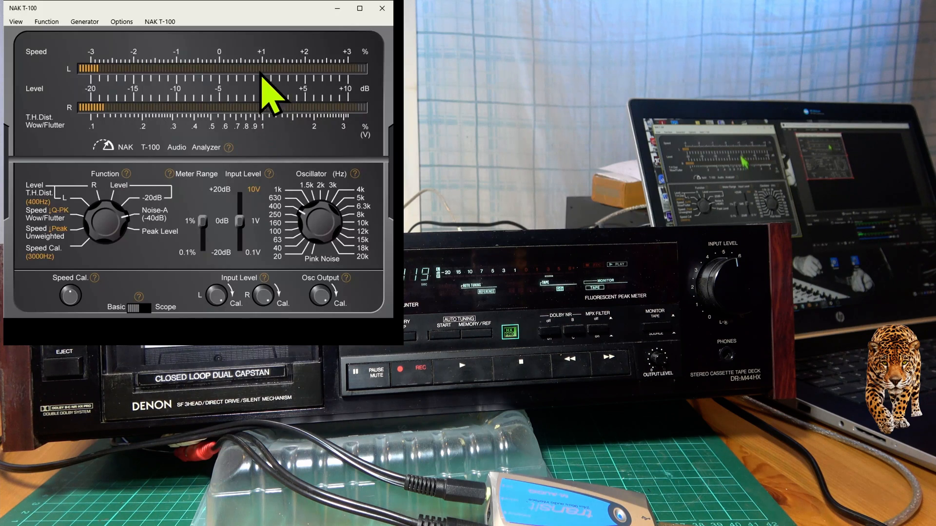
{"action": "mouse_move", "coordinate": [128, 113]}
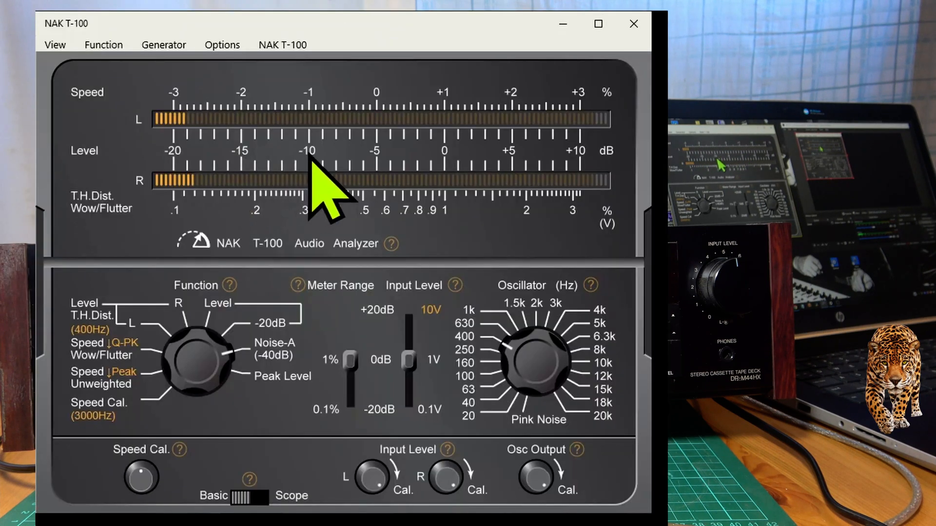
{"action": "mouse_move", "coordinate": [203, 179]}
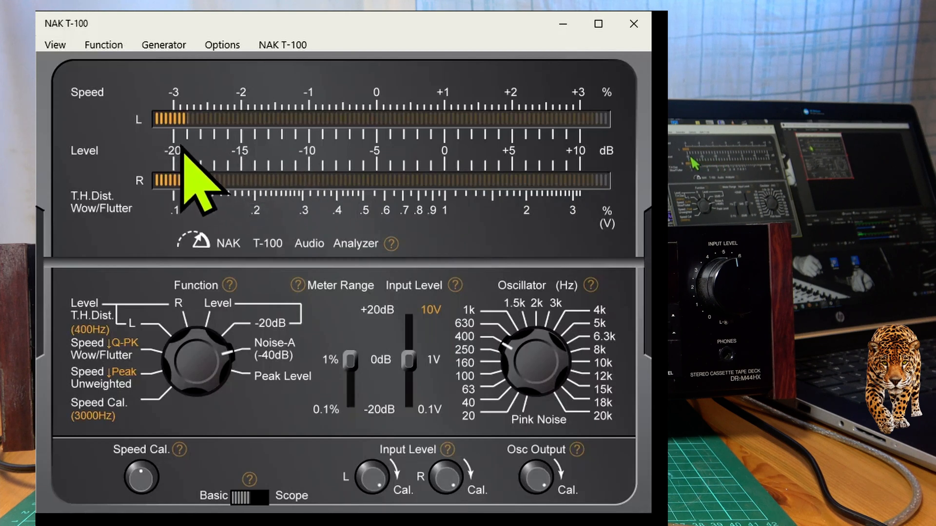
{"action": "mouse_move", "coordinate": [409, 394]}
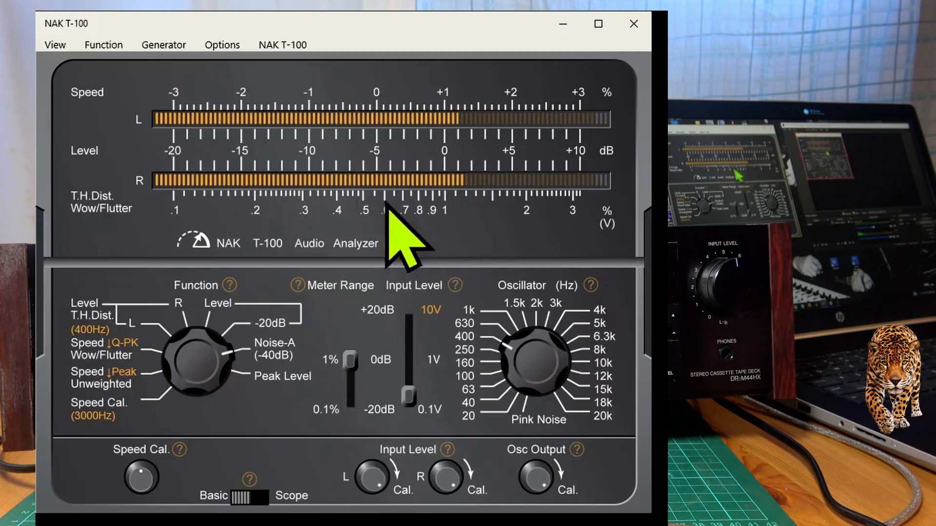
{"action": "mouse_move", "coordinate": [489, 239]}
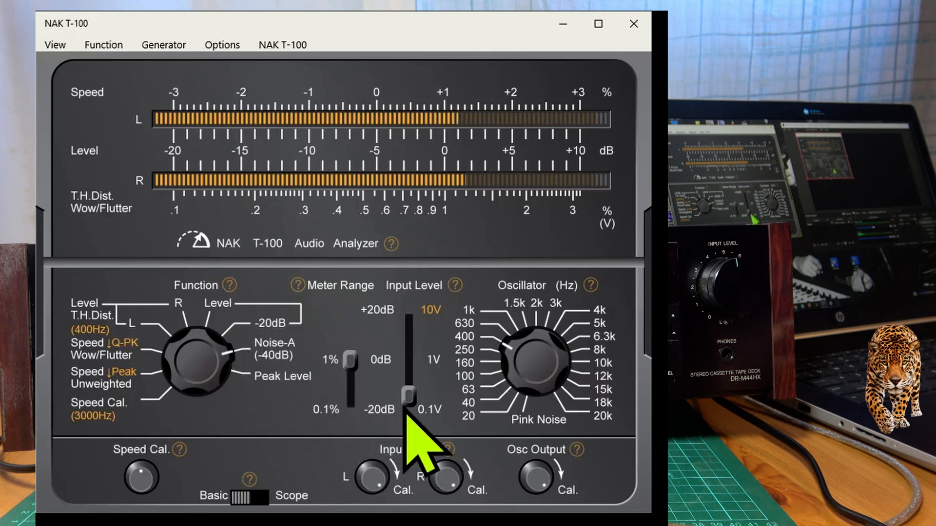
{"action": "mouse_move", "coordinate": [444, 197]}
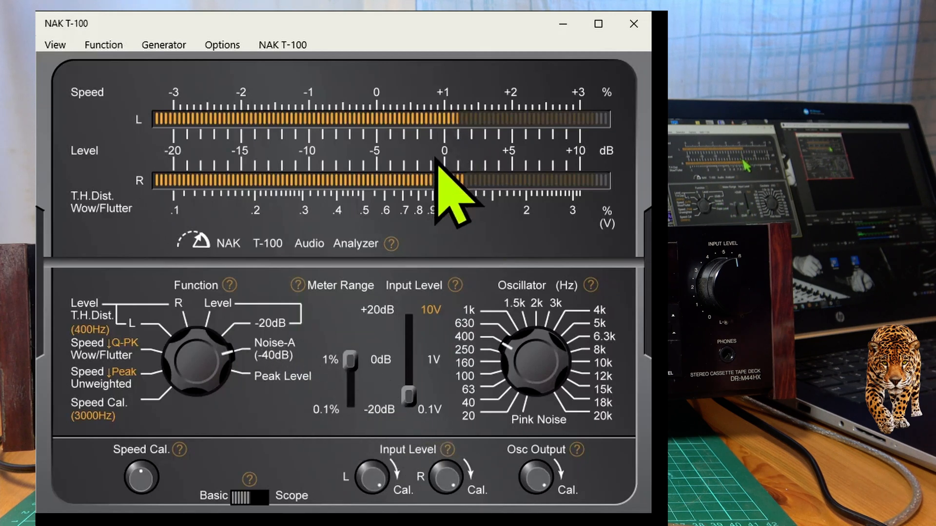
{"action": "mouse_move", "coordinate": [460, 239]}
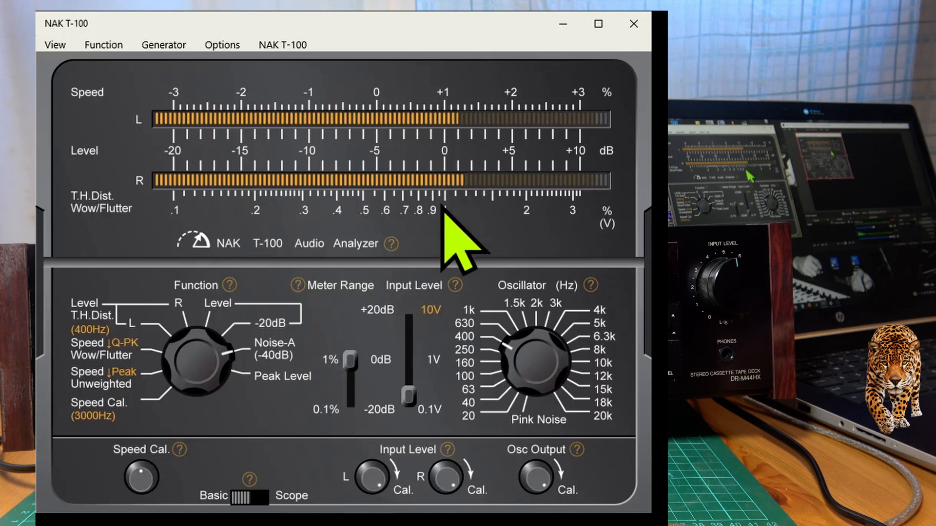
{"action": "mouse_move", "coordinate": [591, 197]}
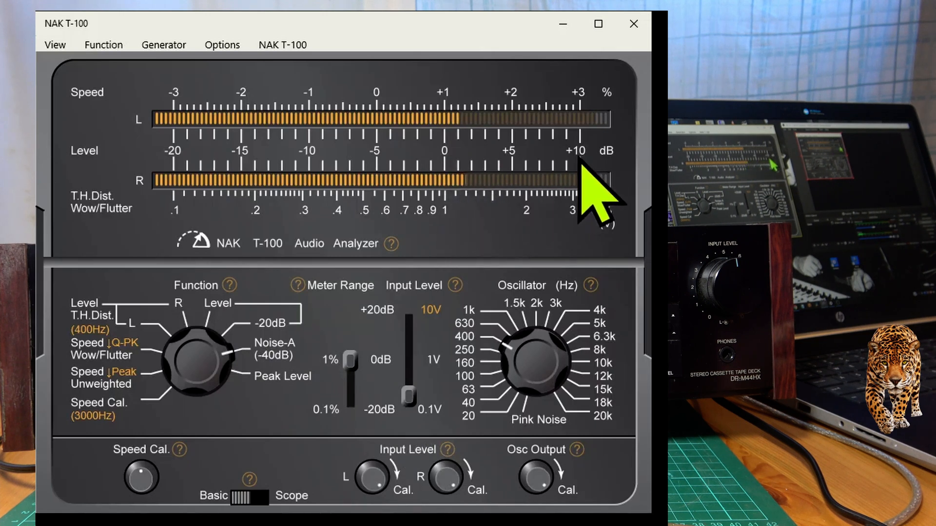
{"action": "mouse_move", "coordinate": [474, 205]}
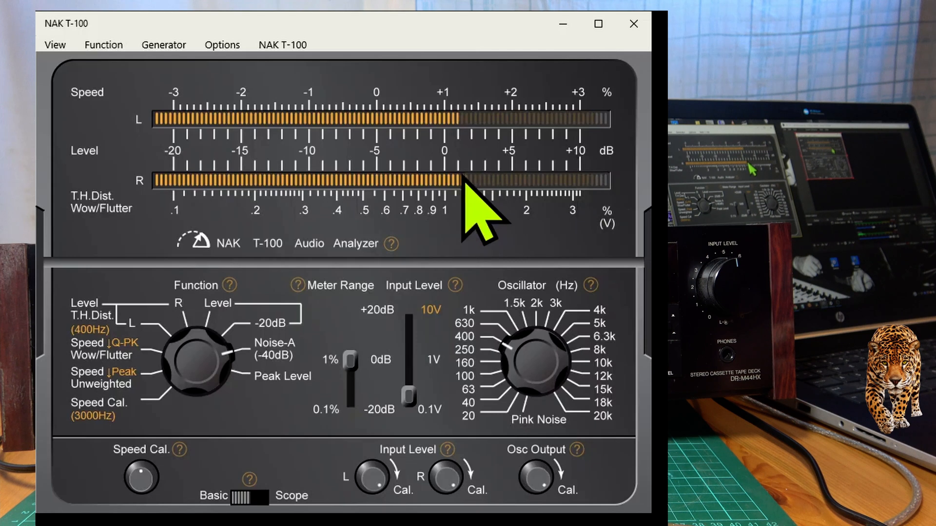
{"action": "mouse_move", "coordinate": [471, 215]}
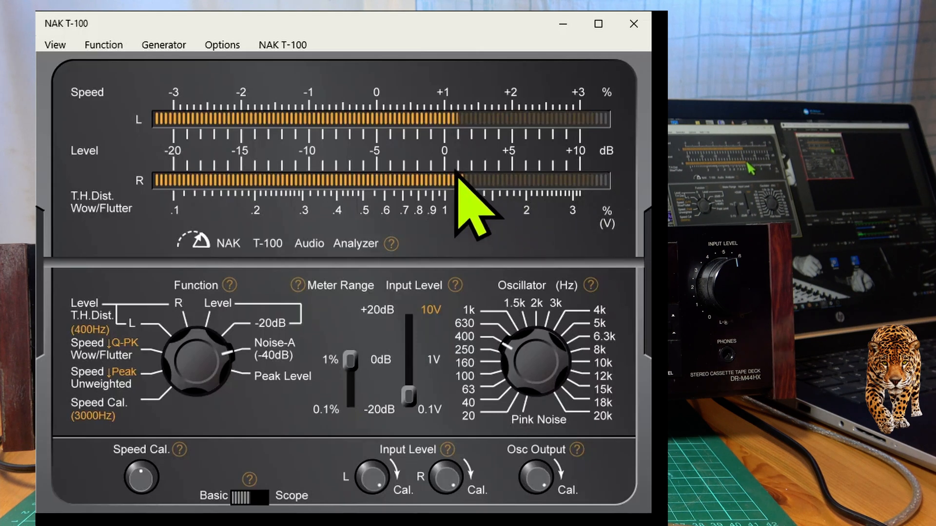
{"action": "mouse_move", "coordinate": [489, 144]}
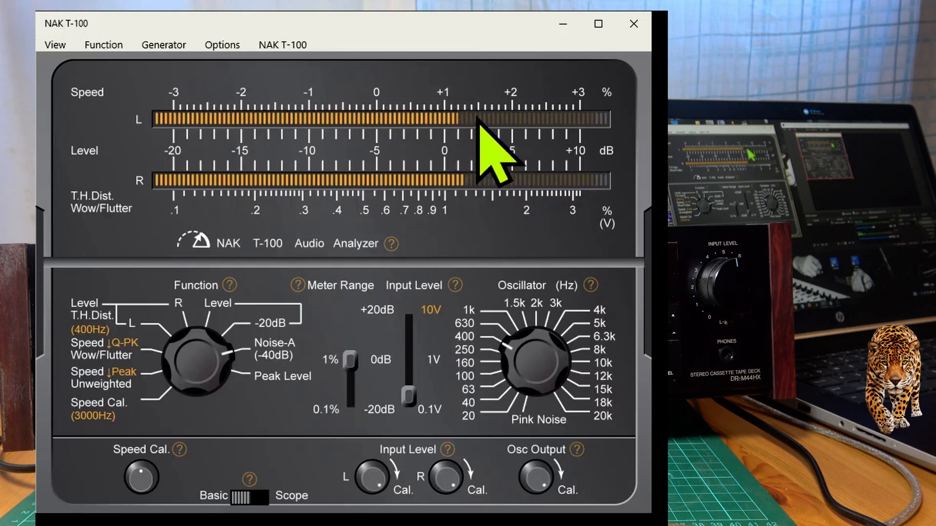
{"action": "mouse_move", "coordinate": [484, 215]}
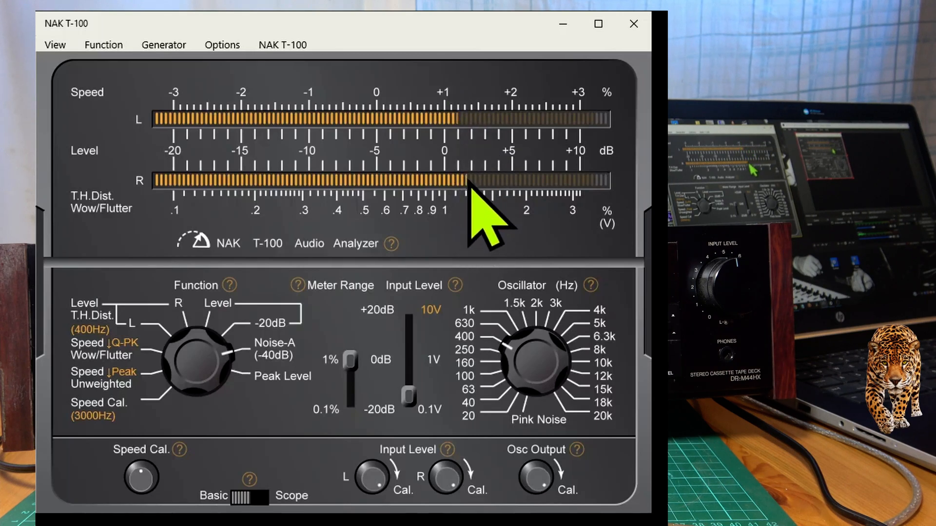
{"action": "mouse_move", "coordinate": [472, 203]}
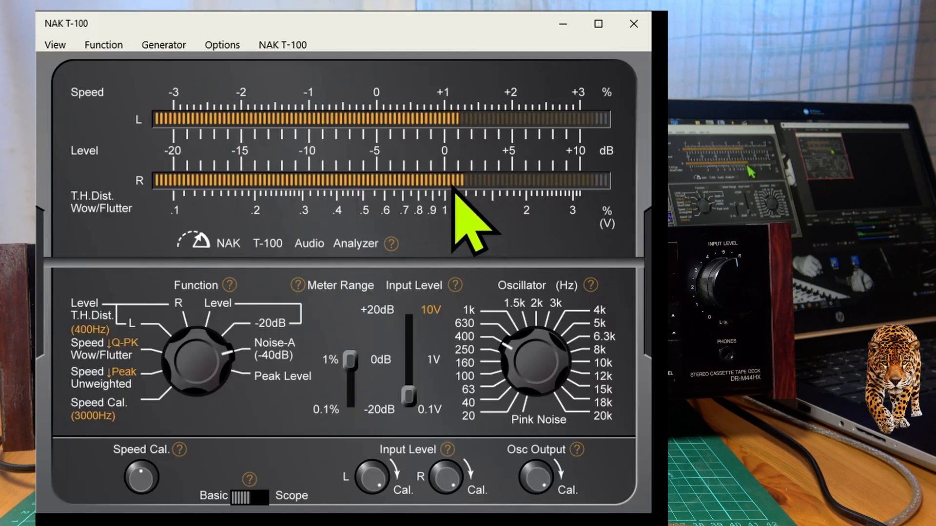